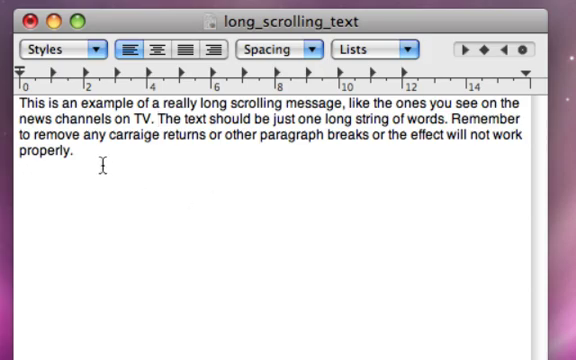
Select the entire long scrolling message in TextEdit so it can be copied.
key("cmd+a")
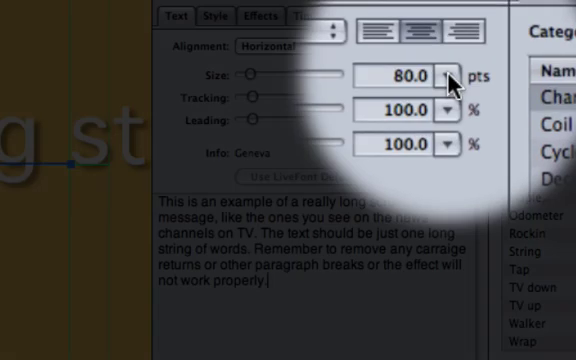
Adjust the message's point size from 80 using the Inspector's Size field.
left_click(448, 76)
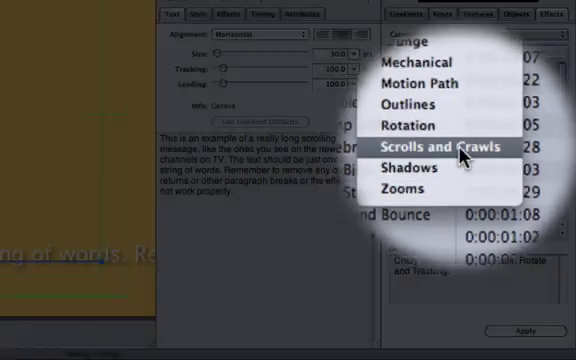
Apply the Crawl Left effect from Scrolls and Crawls to the message text.
left_click(440, 146)
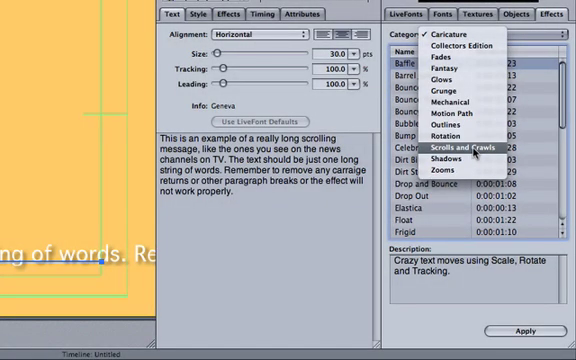
left_click(476, 152)
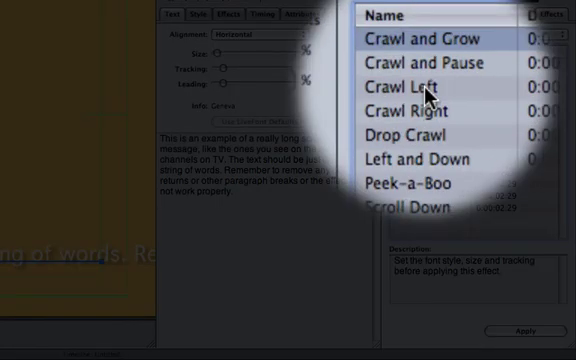
left_click(424, 88)
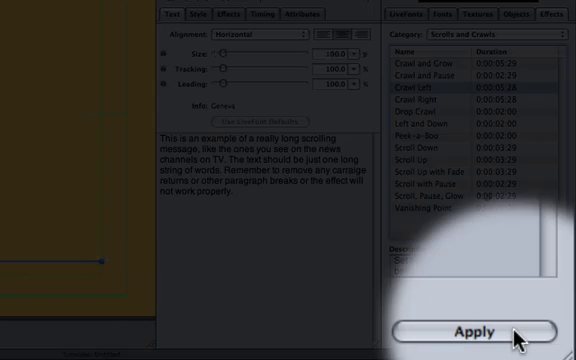
left_click(464, 332)
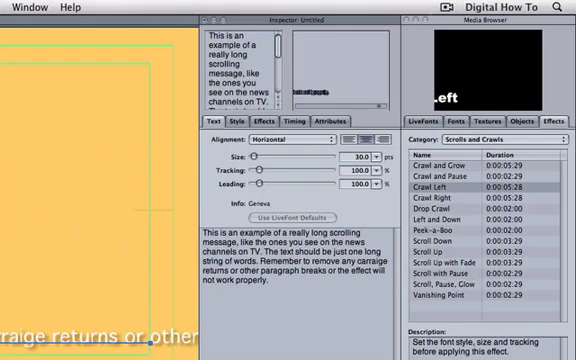
Apply Crawl Left so the message crawls across the bottom of the canvas.
left_click(306, 122)
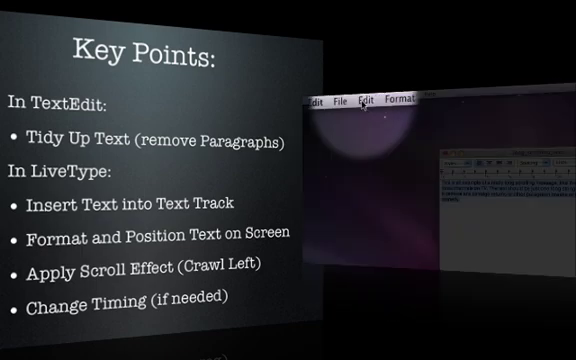
Copy the message text to the clipboard via Edit > Copy.
left_click(372, 96)
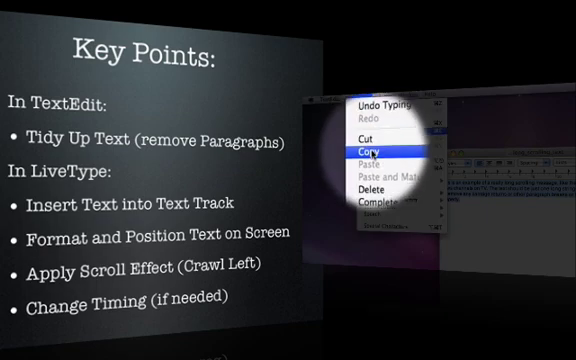